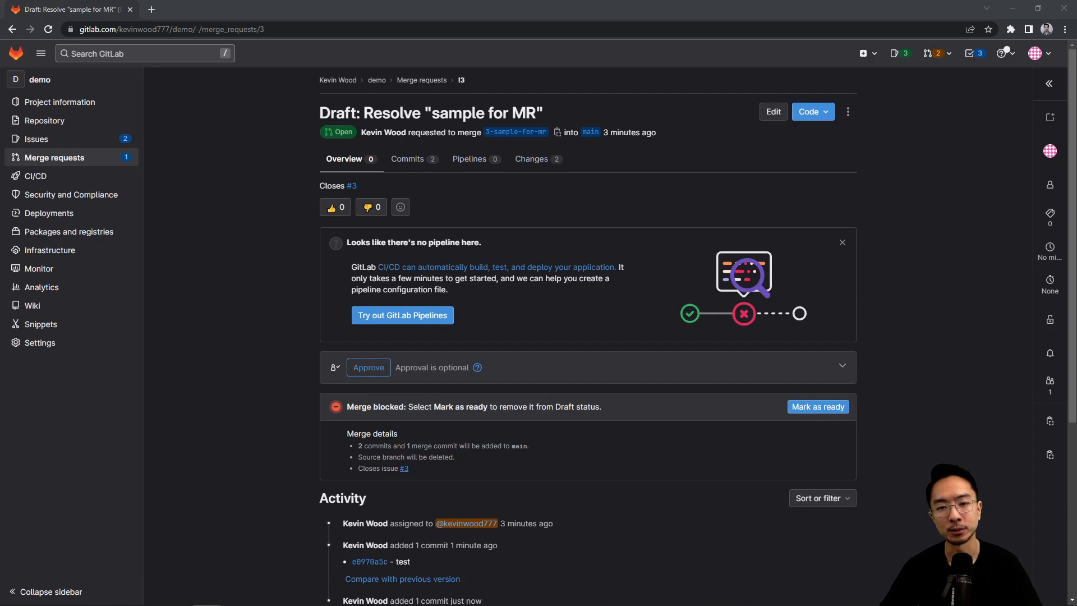
pyautogui.moveTo(177, 346)
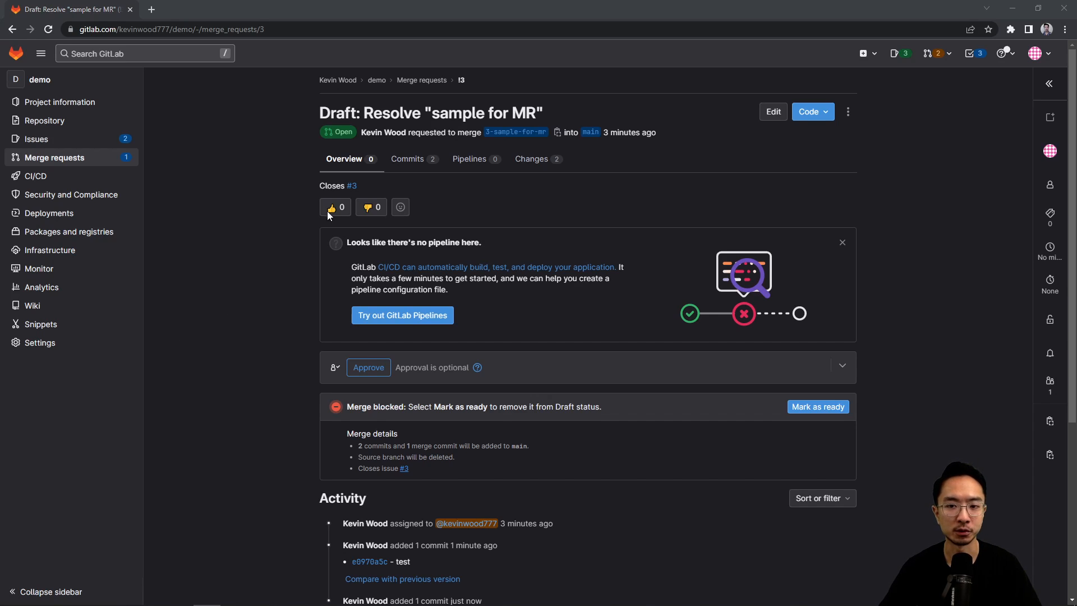
pyautogui.moveTo(347, 183)
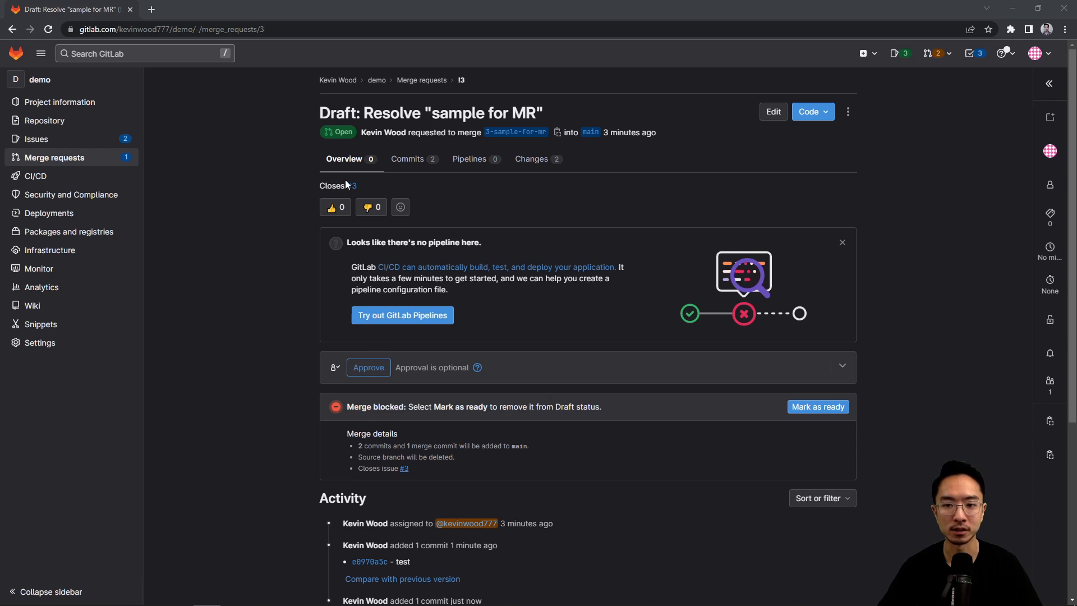
pyautogui.moveTo(486, 146)
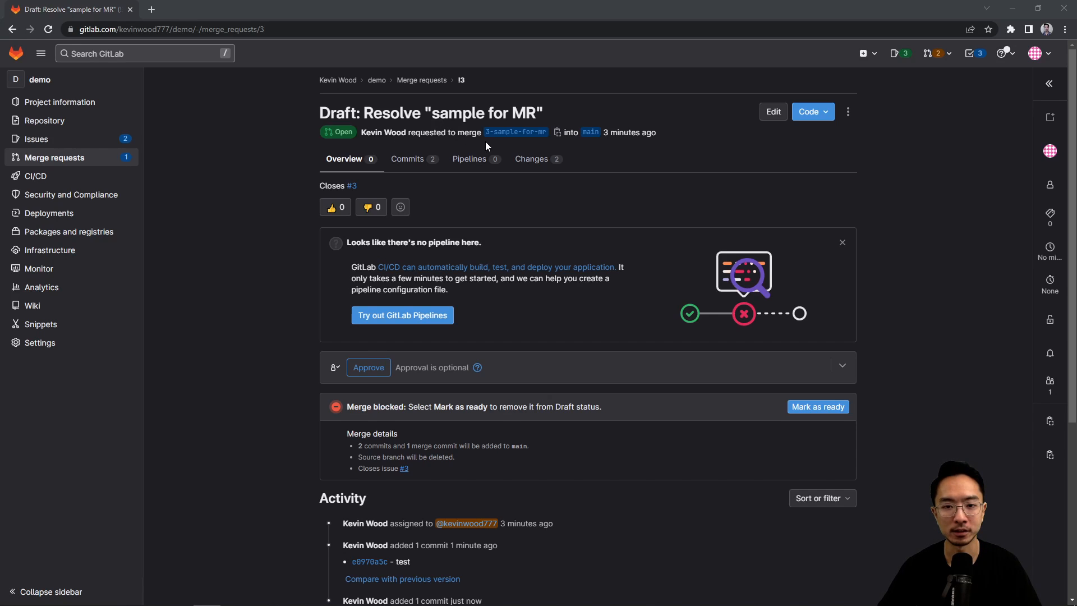
# Look at README.md line 7 in the Changes view, then return to the merge request overview.
pyautogui.click(531, 159)
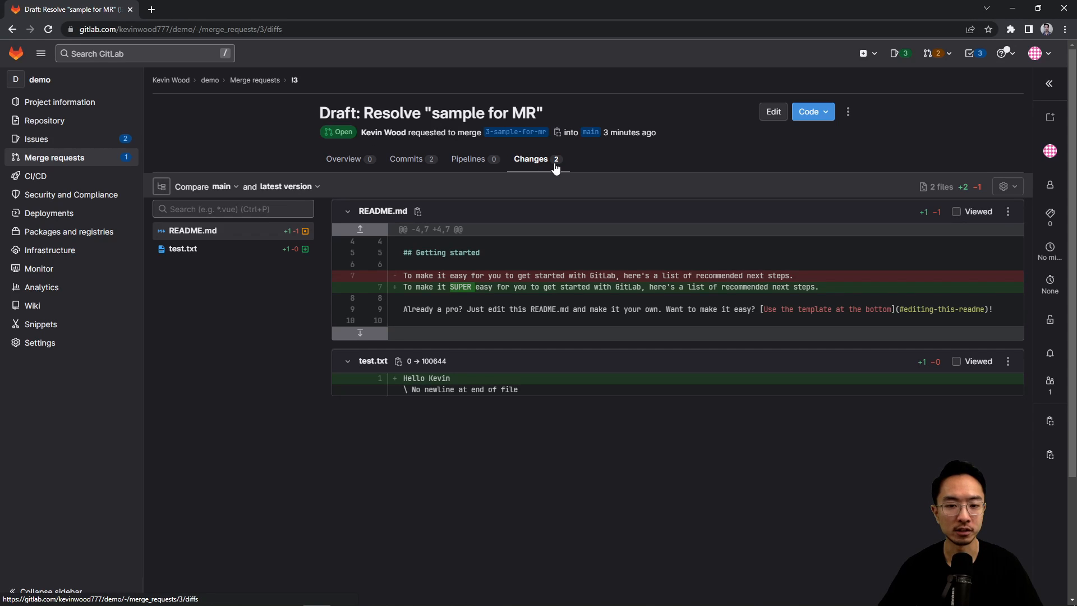
pyautogui.moveTo(414, 495)
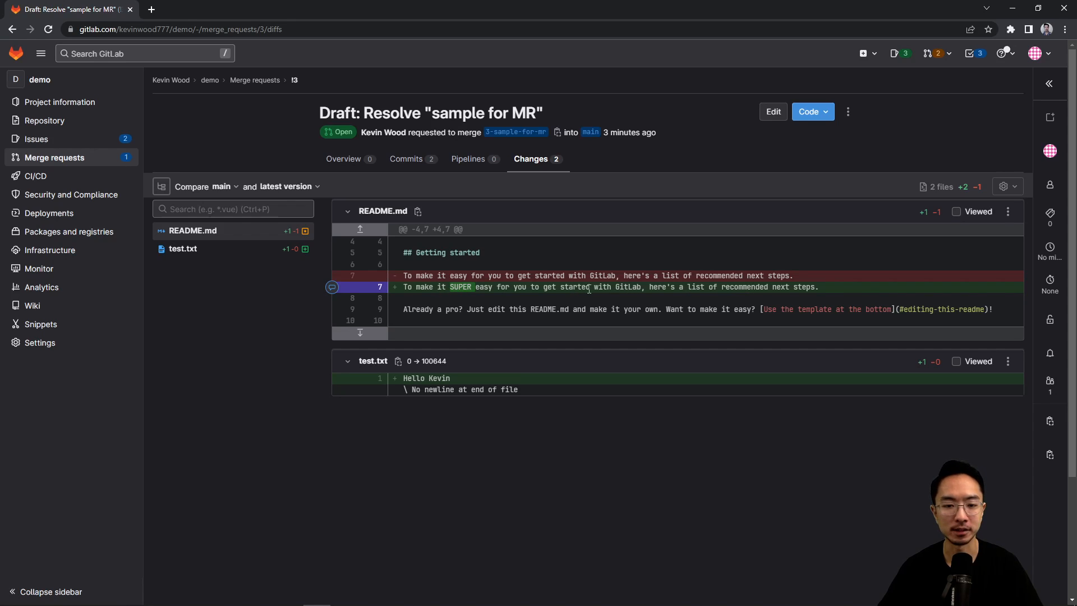
pyautogui.moveTo(333, 288)
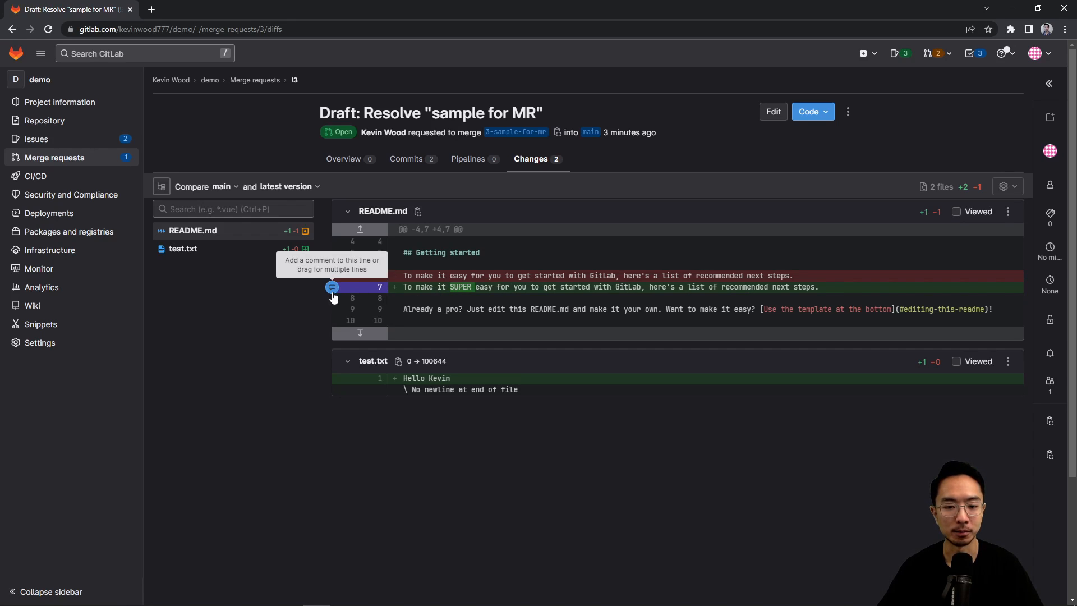
pyautogui.click(332, 287)
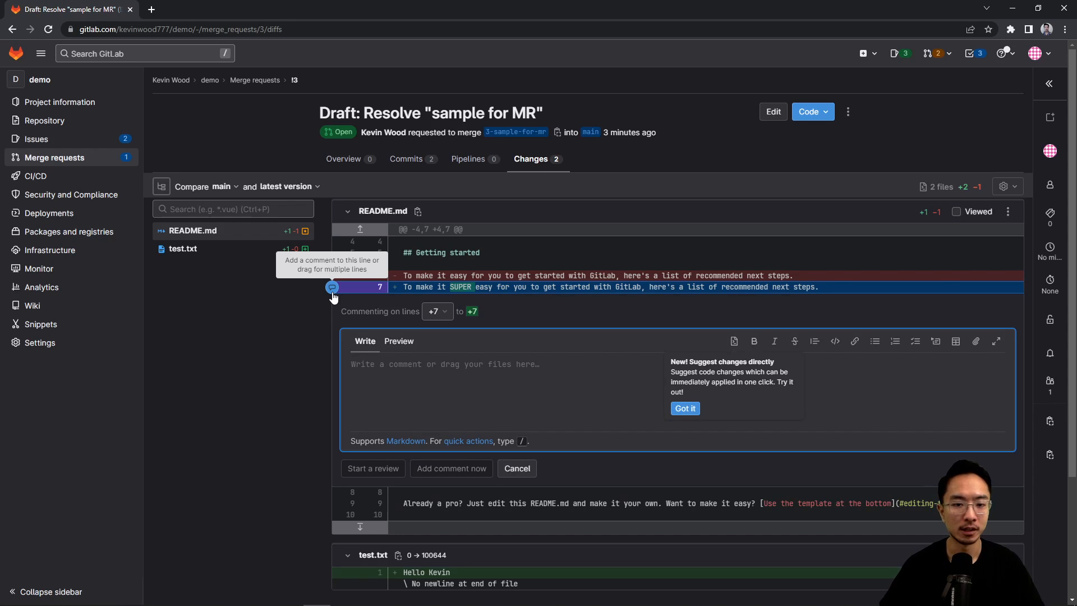
pyautogui.click(344, 158)
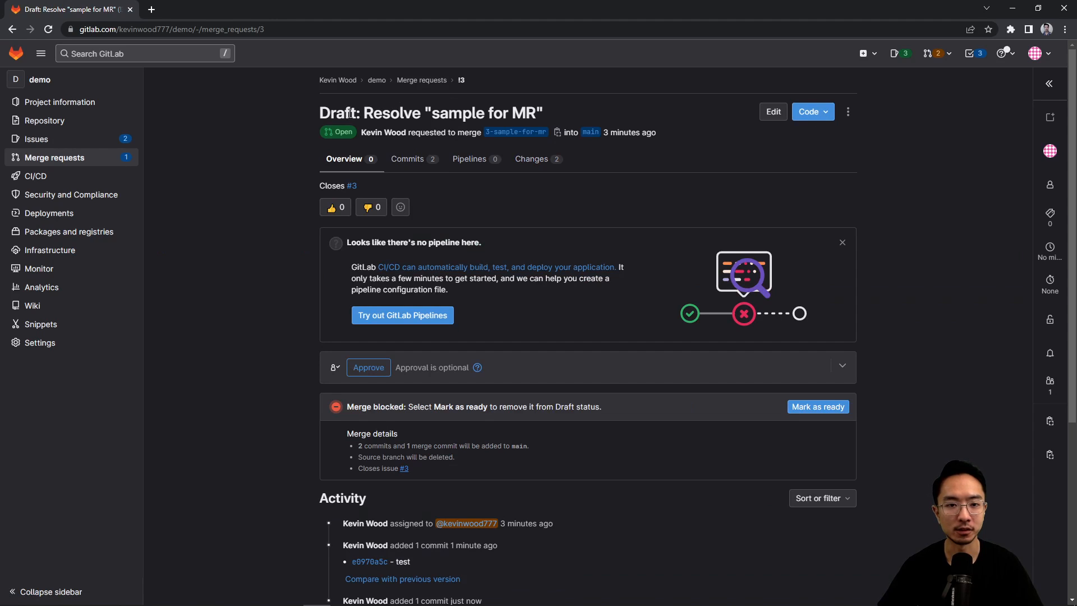
# Edit merge request !3 to turn off 'Mark as draft' and save, removing the Draft prefix.
pyautogui.doubleClick(339, 112)
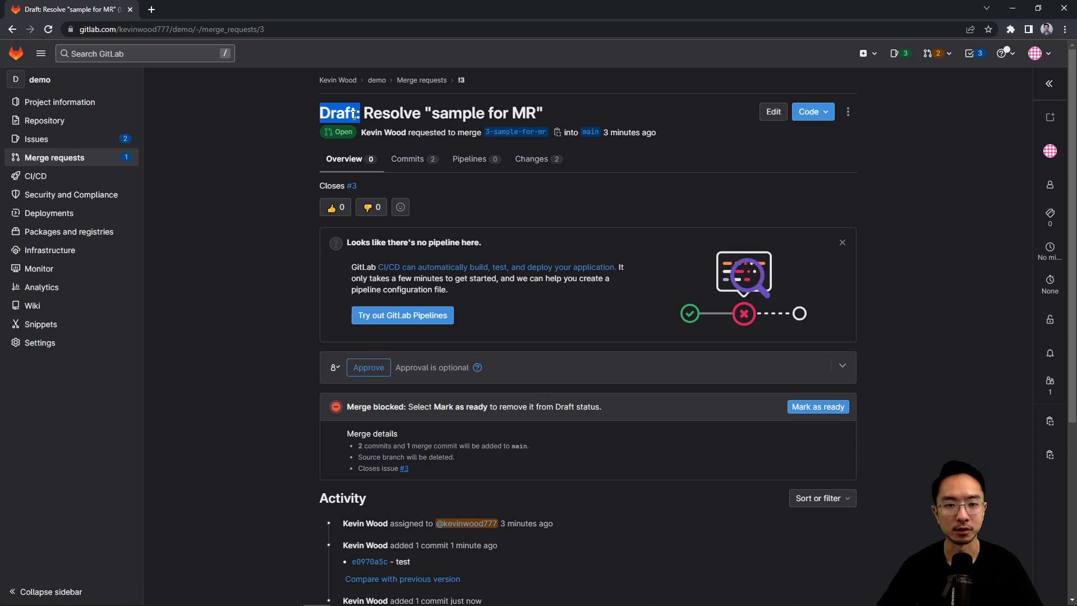
pyautogui.click(773, 111)
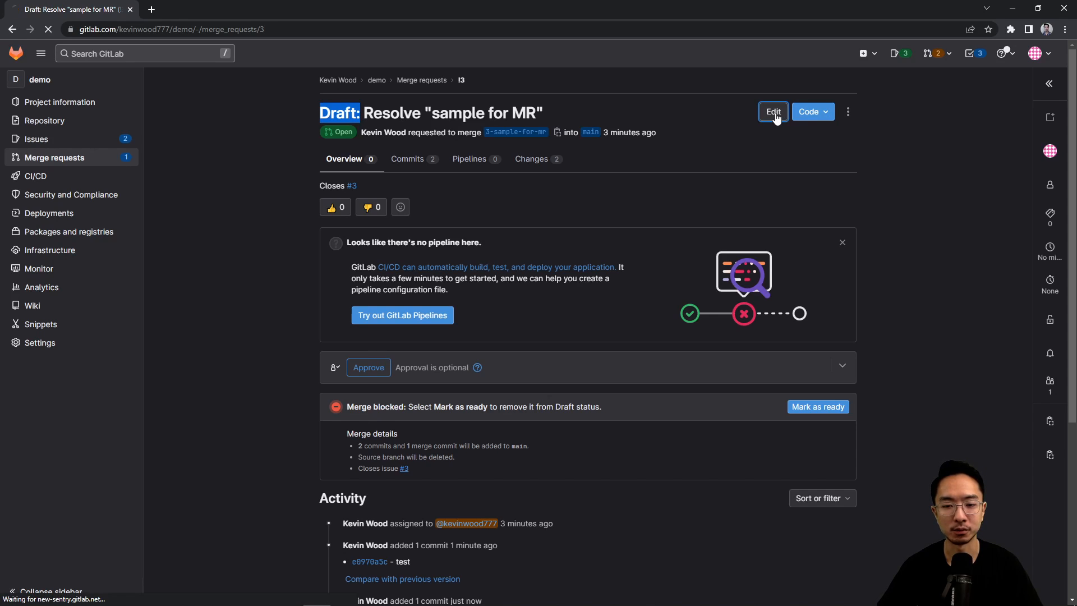
pyautogui.click(772, 111)
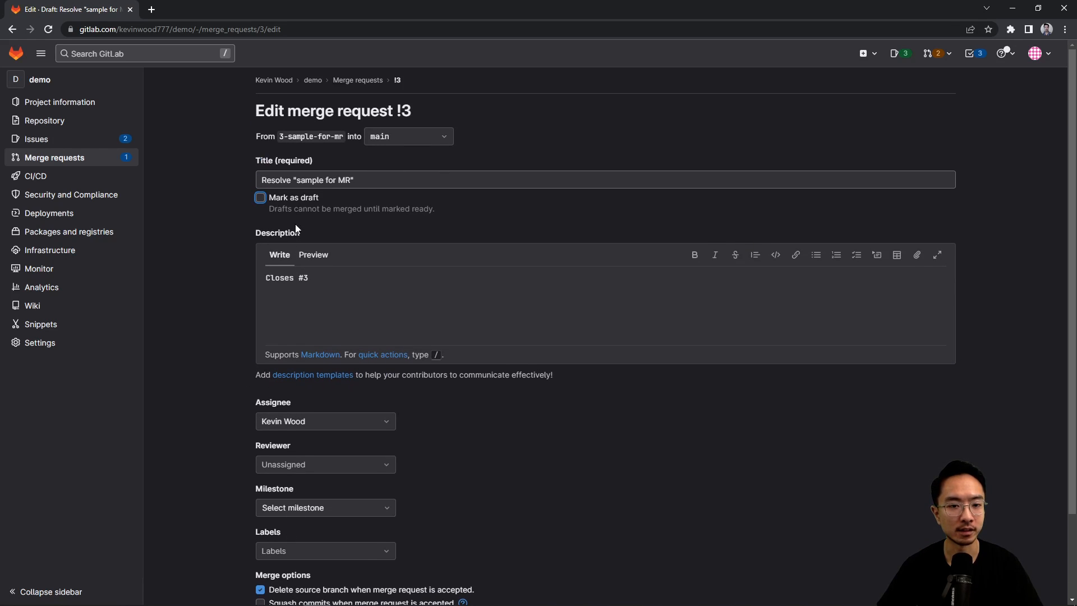
pyautogui.moveTo(426, 211)
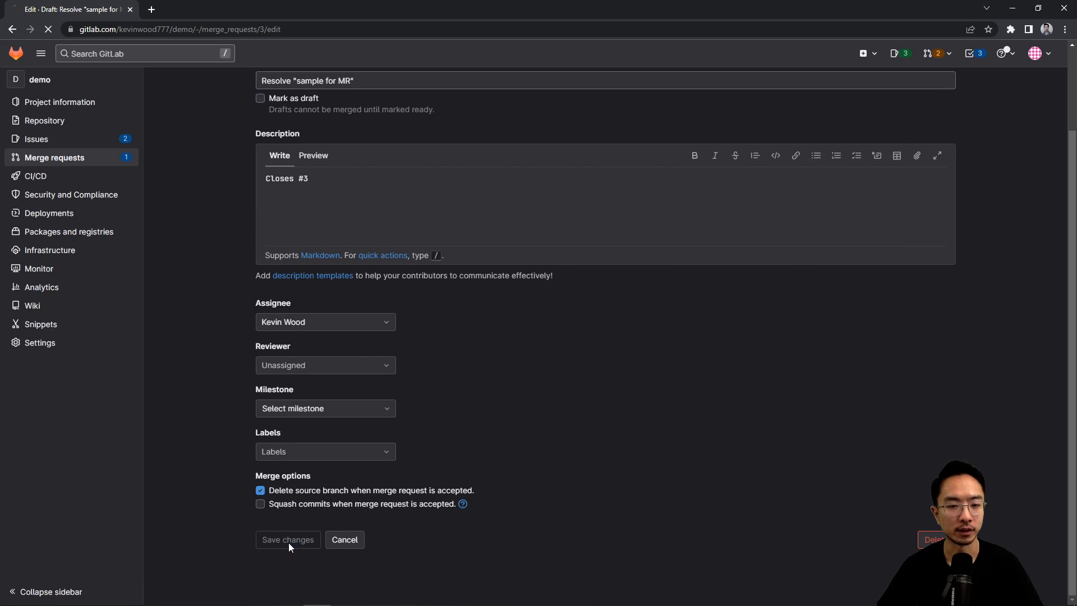
pyautogui.click(287, 540)
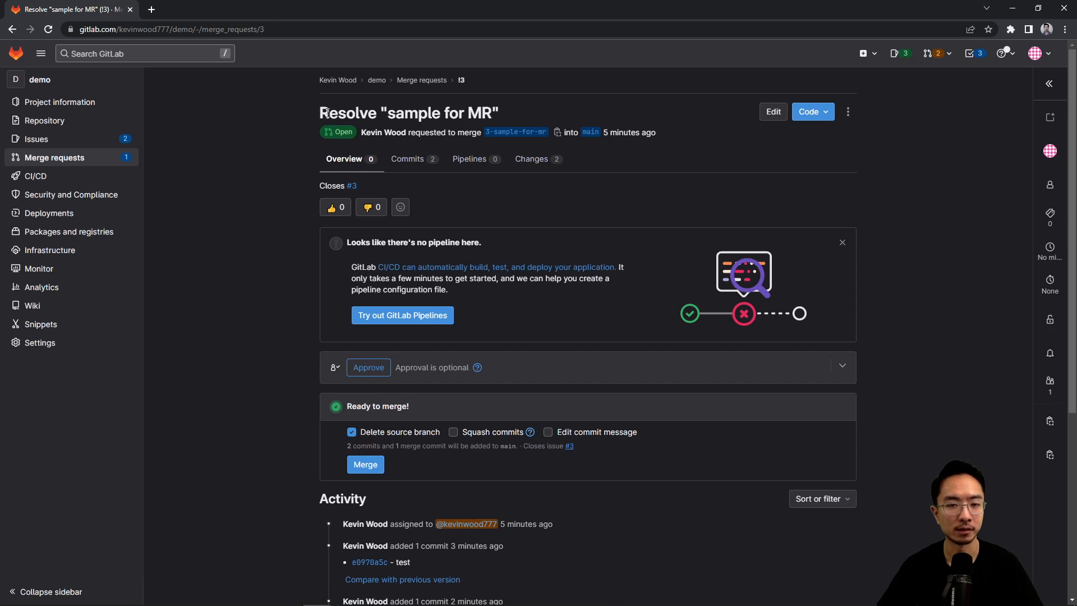
pyautogui.doubleClick(329, 112)
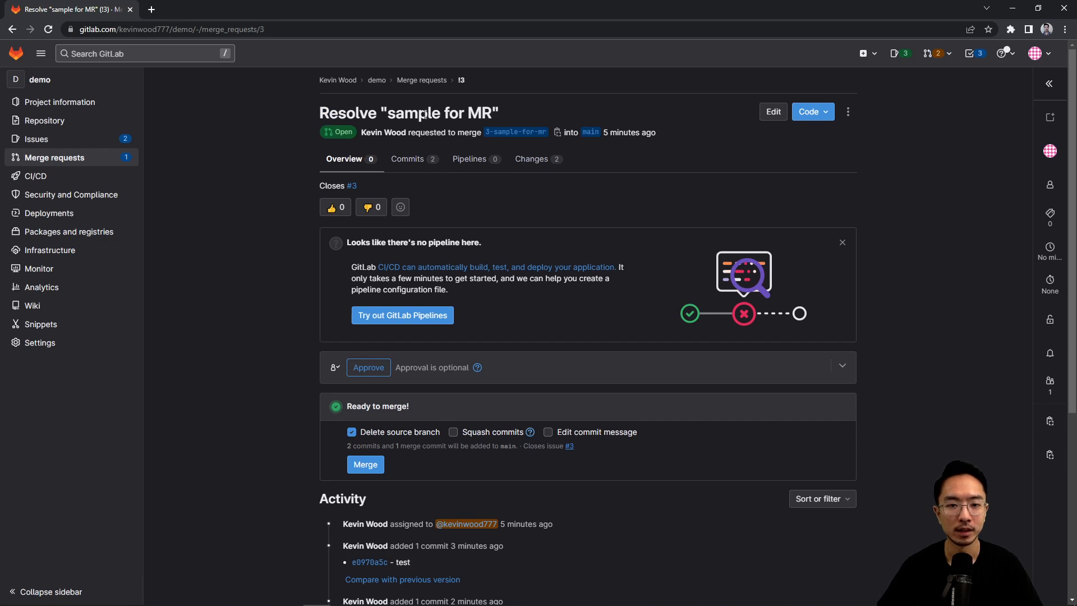
pyautogui.scroll(-3)
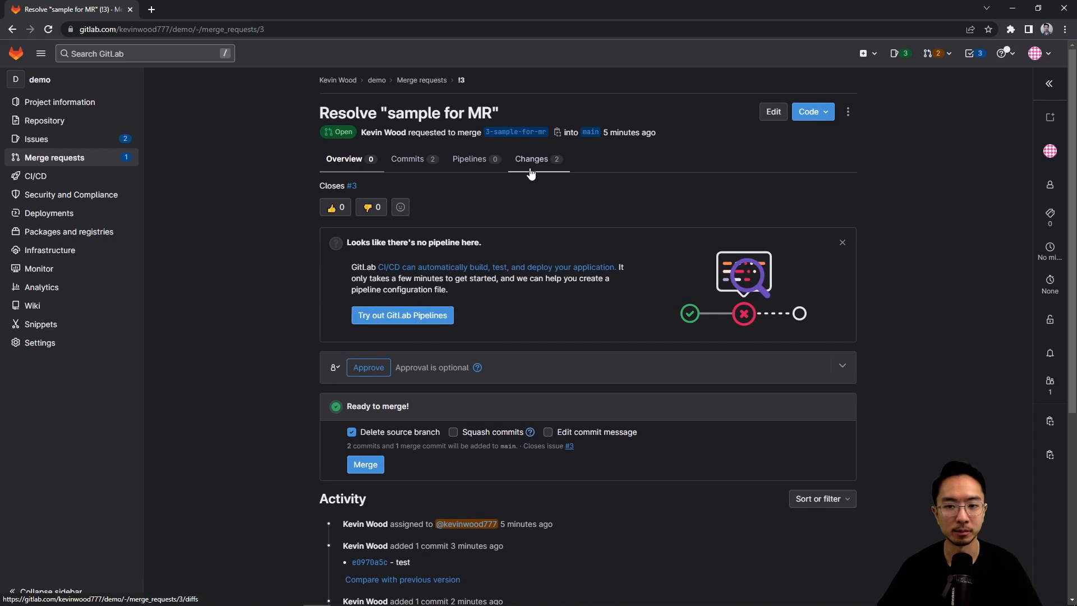
# Add a 'Remove SUPER' comment on README.md line 7 from the Changes view.
pyautogui.click(530, 159)
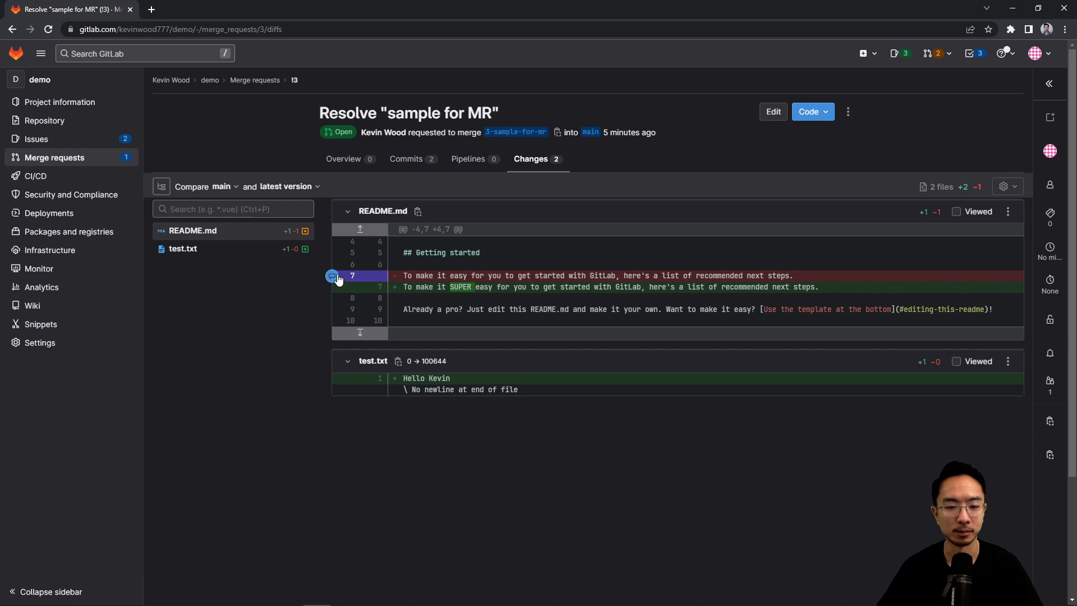
pyautogui.moveTo(332, 278)
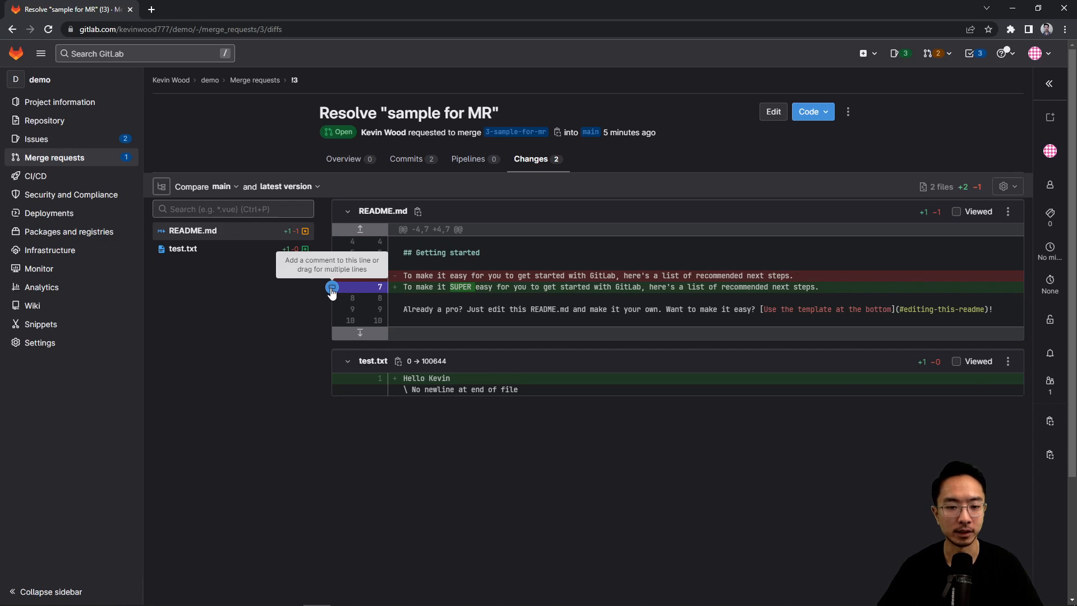
pyautogui.click(332, 288)
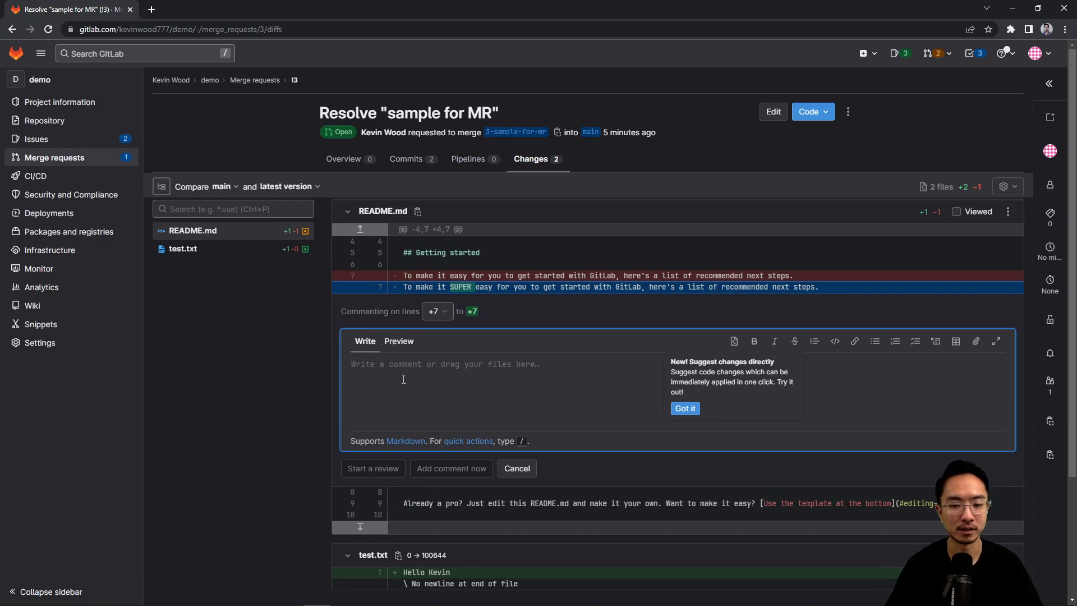
pyautogui.write('Remove SUPER')
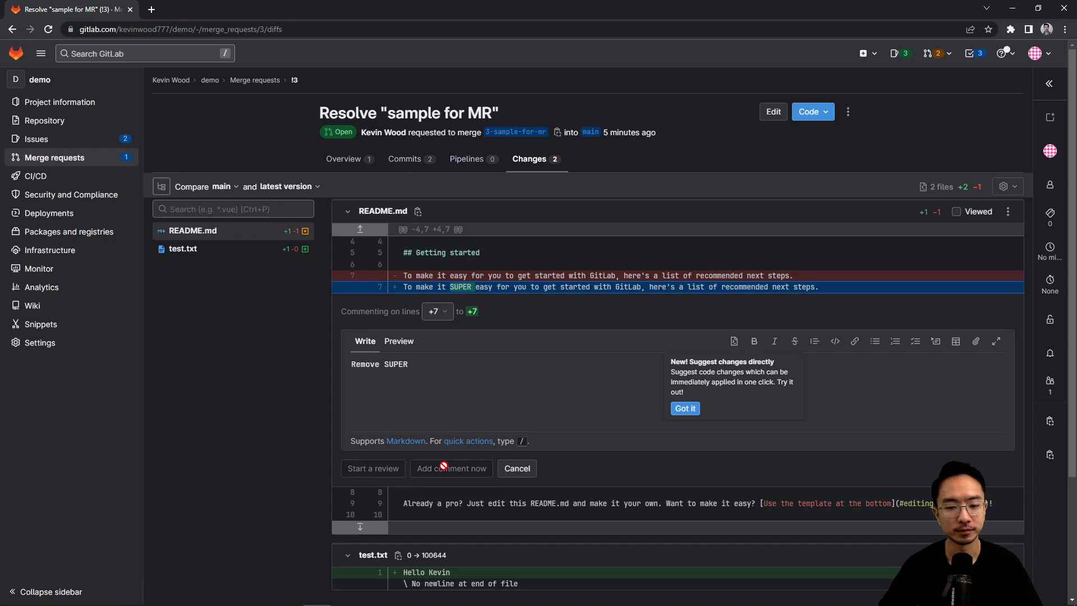
pyautogui.click(451, 468)
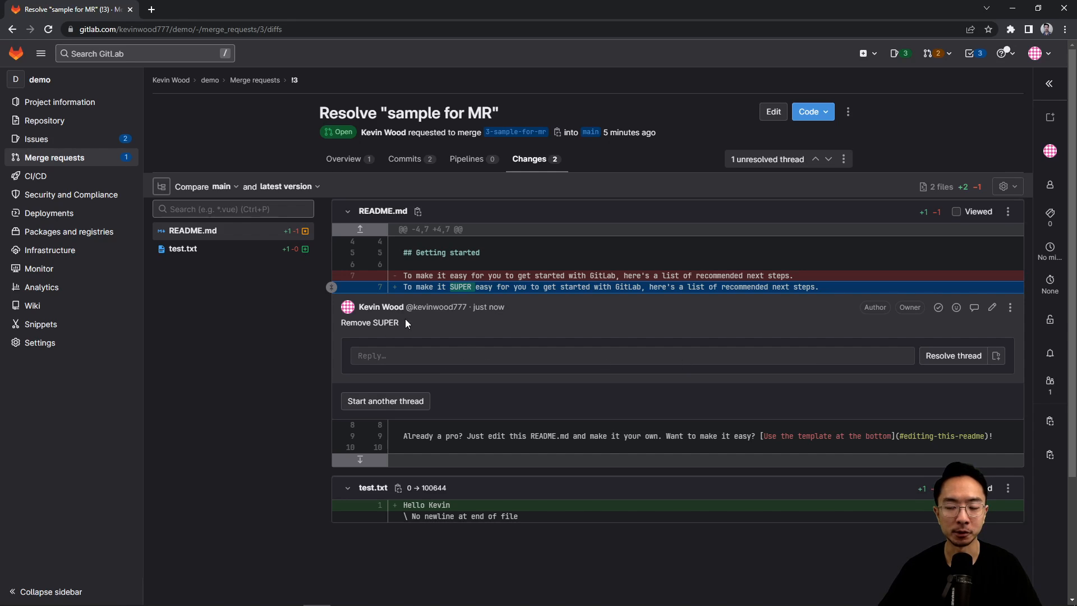
pyautogui.moveTo(382, 307)
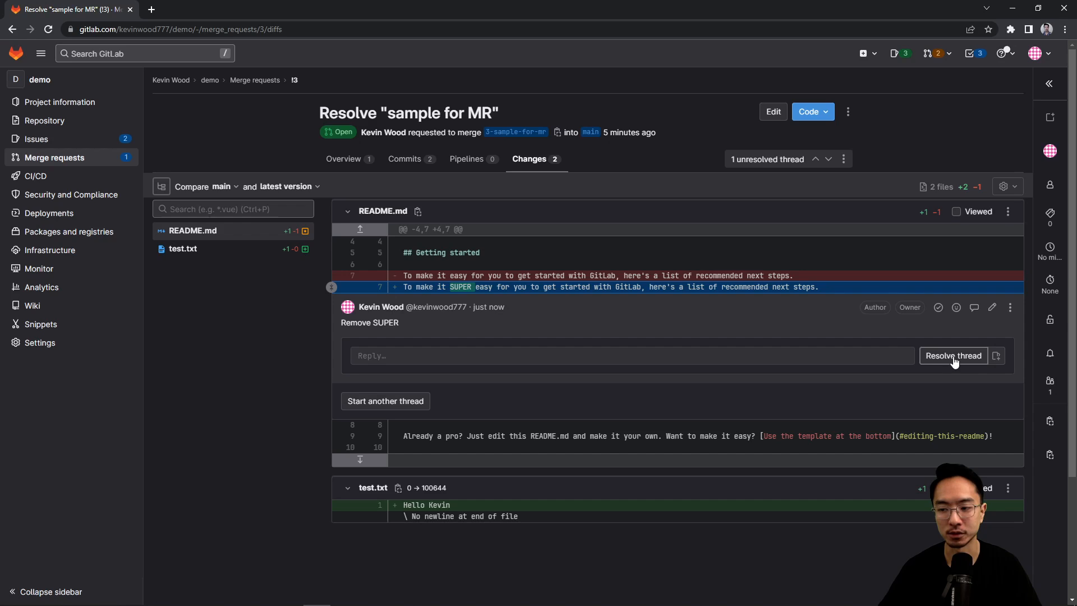
pyautogui.moveTo(345, 345)
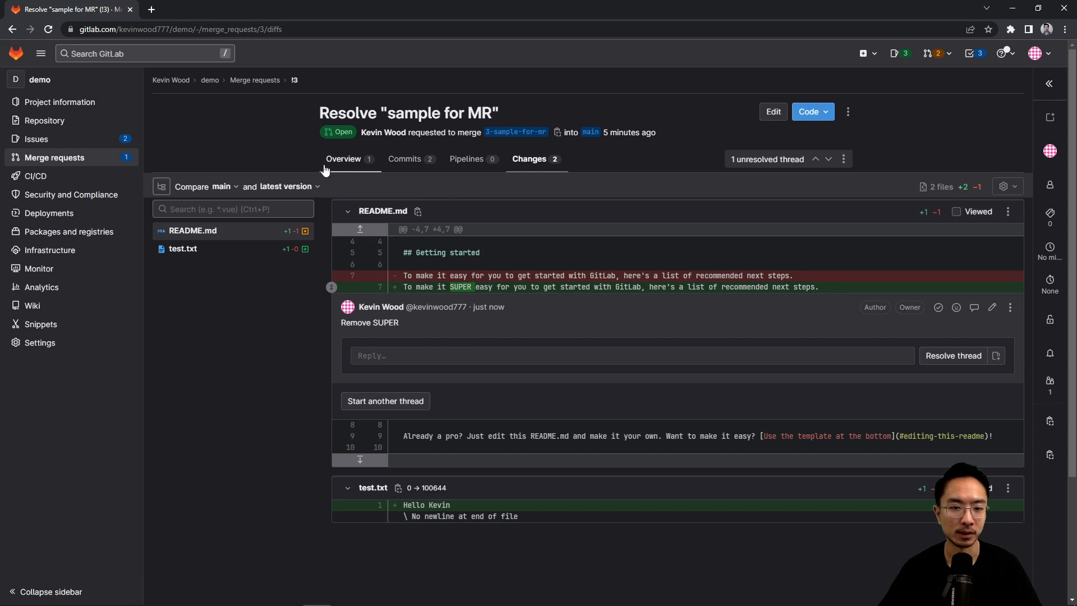
# Return to the merge request overview showing one unresolved thread.
pyautogui.click(344, 158)
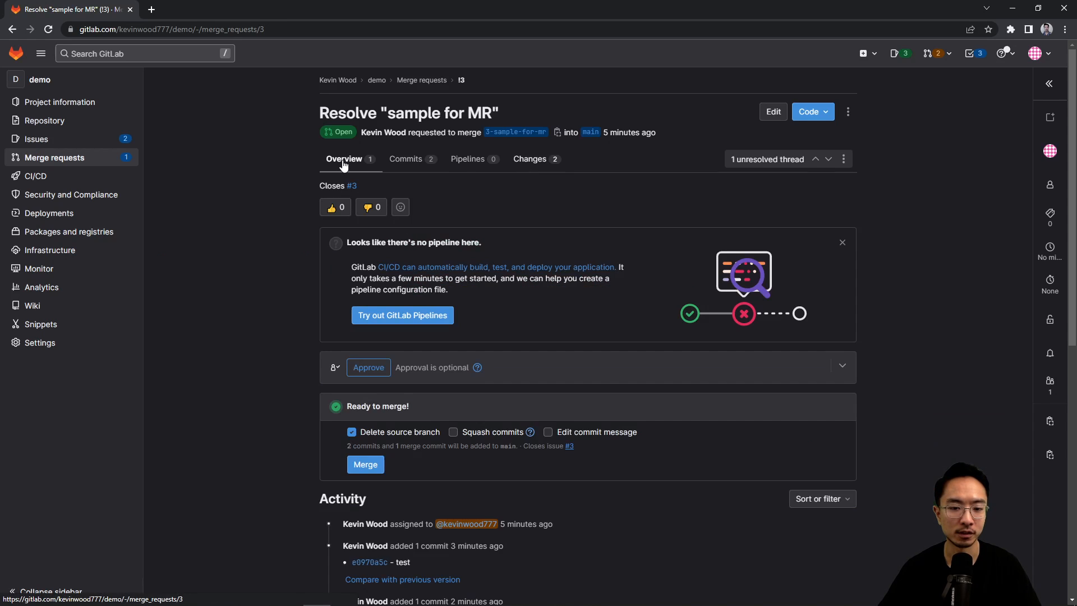